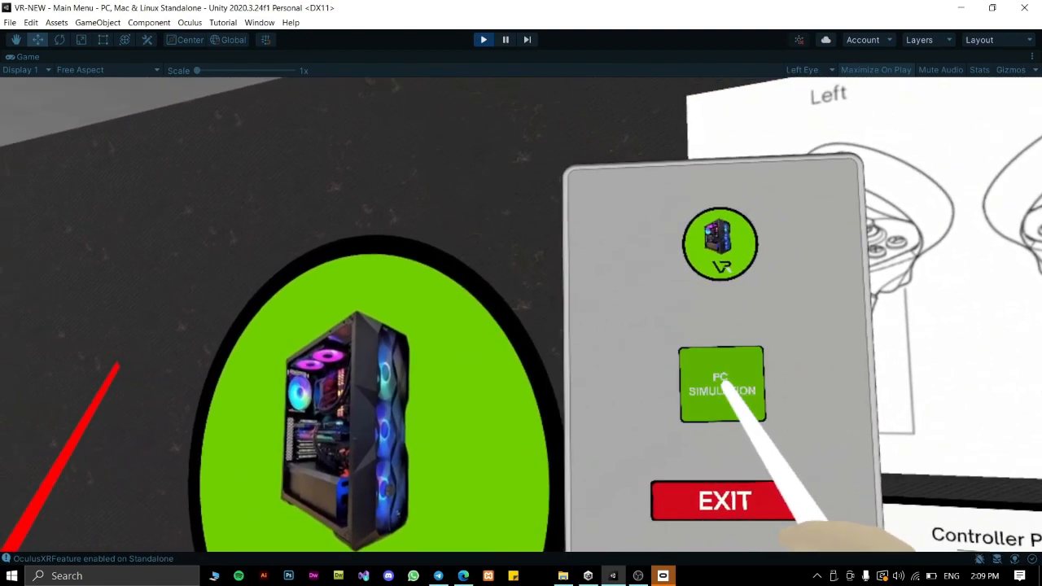
Choose PC SIMULATION on the VR main menu to load the Main VR Scene with workstations
click(721, 384)
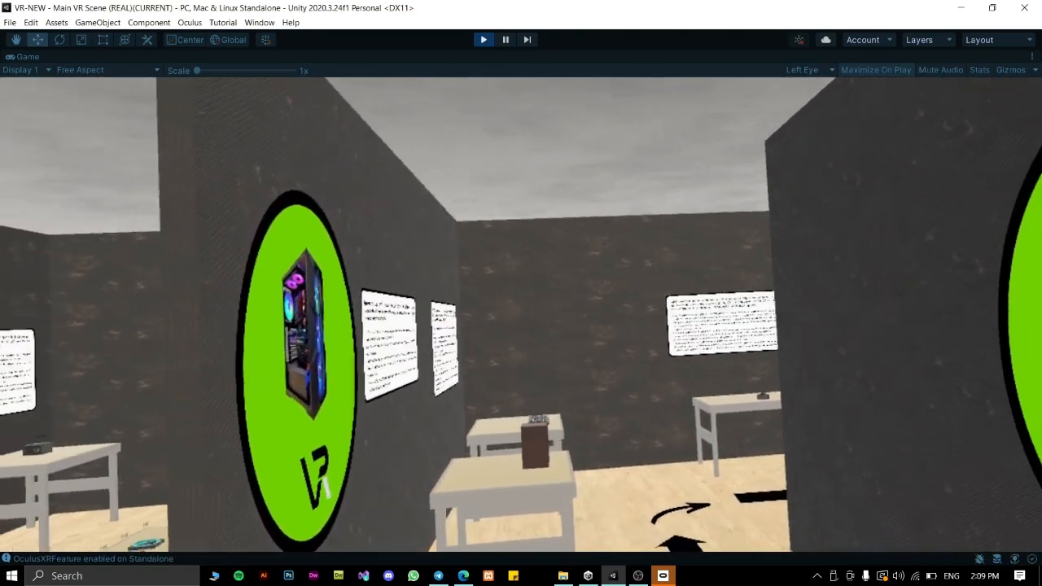